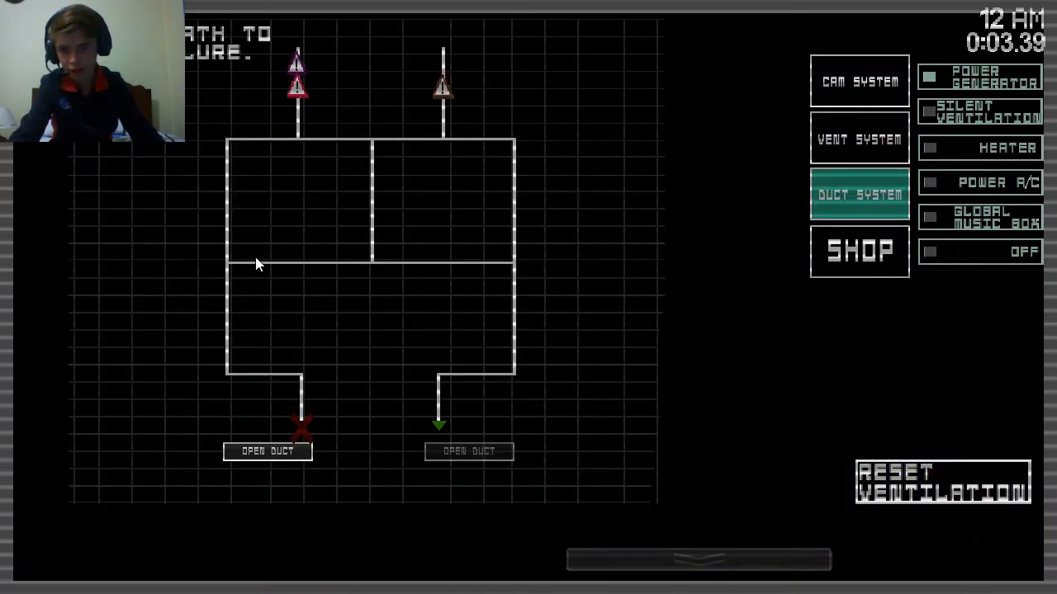
Redirect the duct airflow at the junction to block the animatronics' path.
{"action": "left_click", "coordinate": [267, 452]}
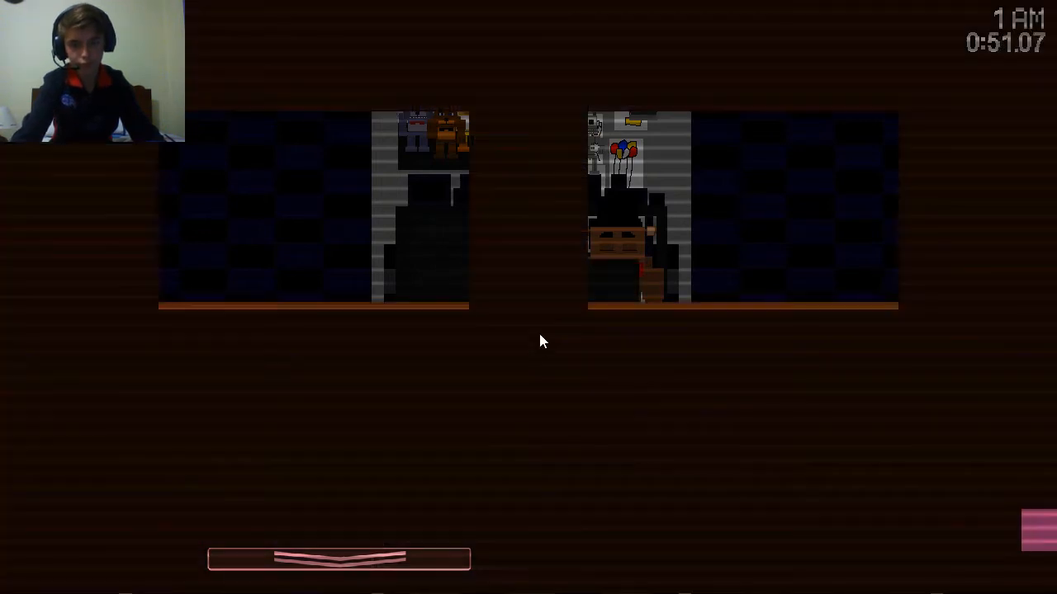
{"action": "mouse_move", "coordinate": [944, 396]}
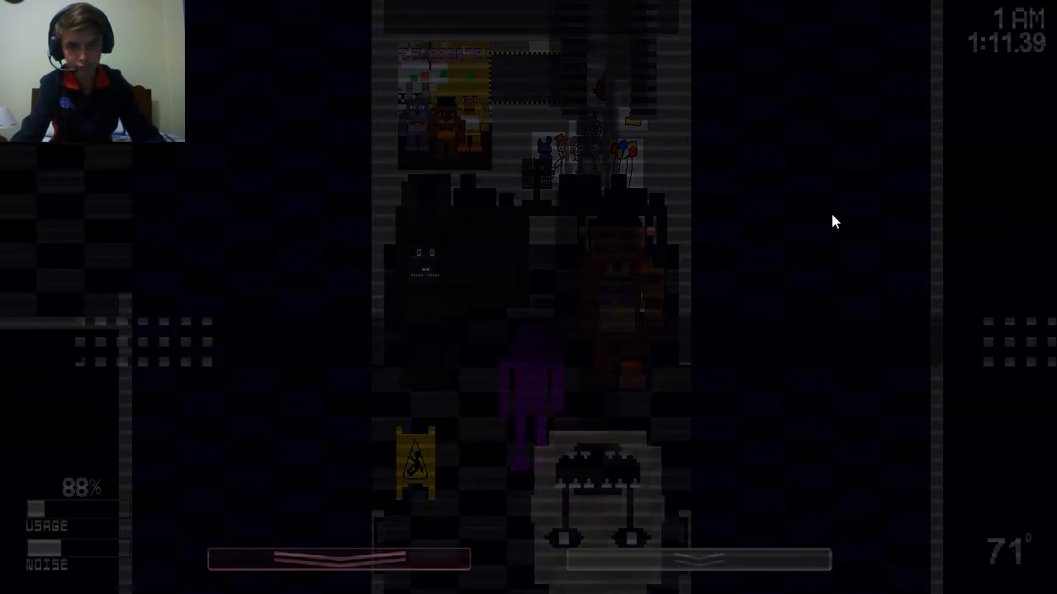
{"action": "mouse_move", "coordinate": [816, 396]}
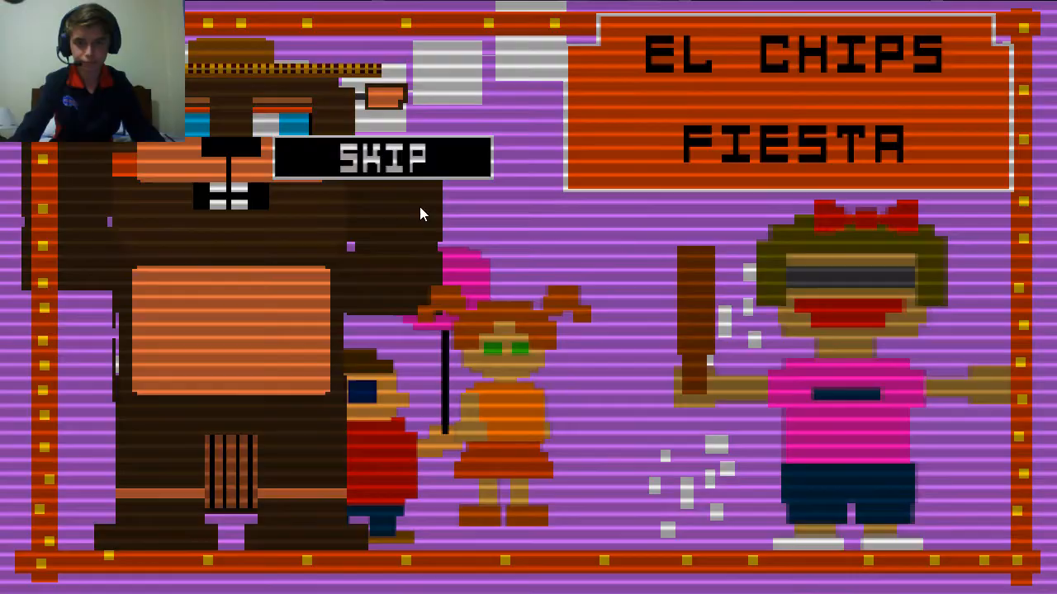
Hit the moving SKIP button to clear the El Chips Fiesta advertisement.
{"action": "left_click", "coordinate": [383, 157]}
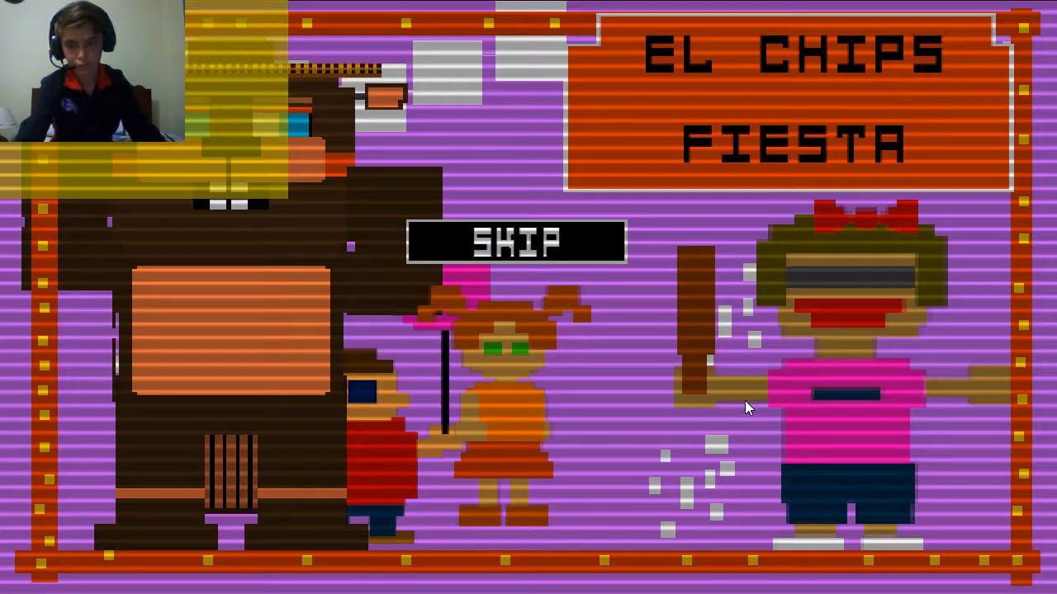
{"action": "left_click", "coordinate": [515, 241]}
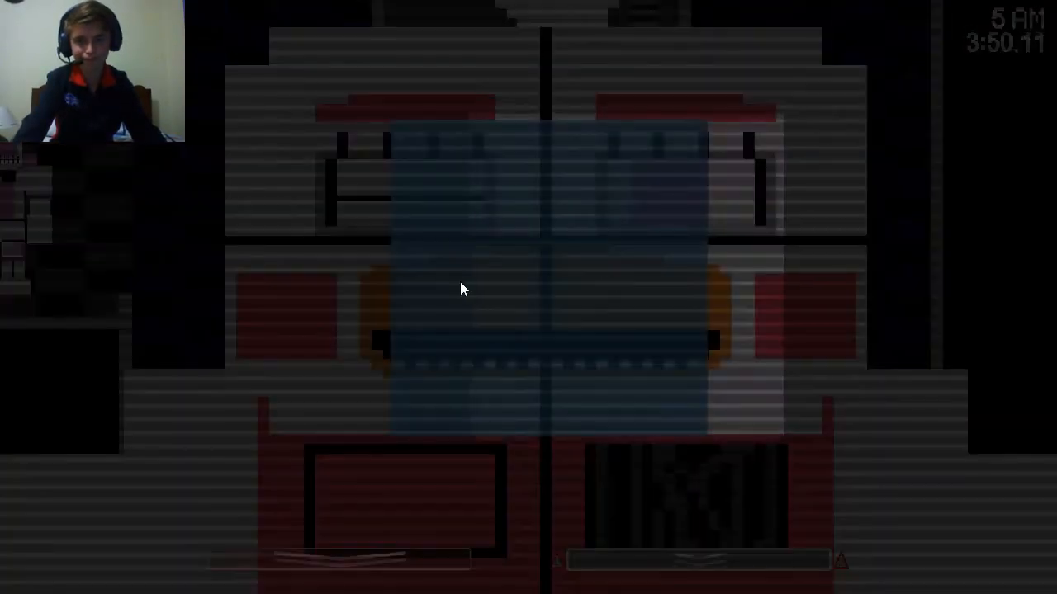